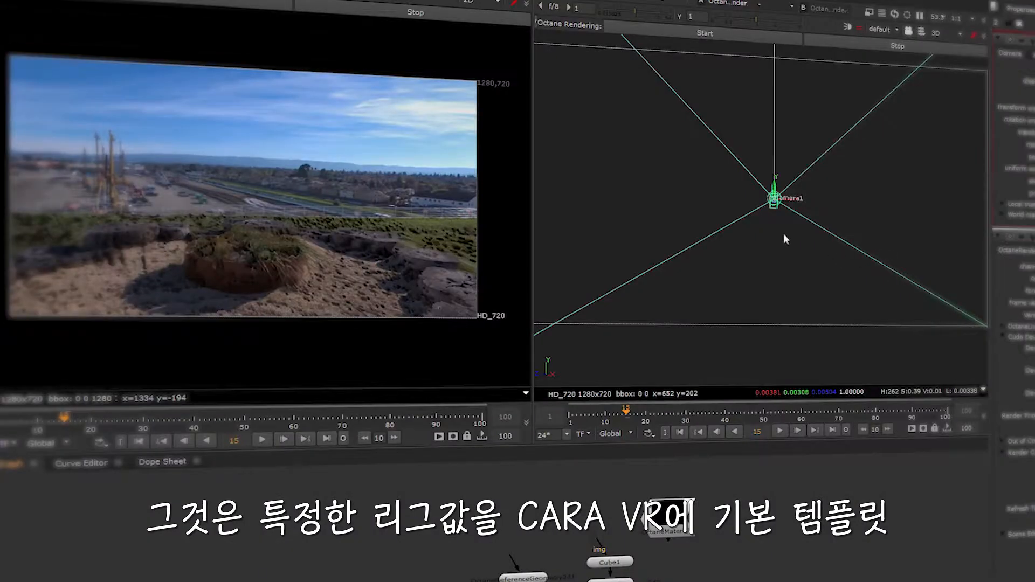
# Orbit the 3D viewer to view Camera1 from the side rather than head-on.
pyautogui.moveTo(785, 238); pyautogui.dragTo(720, 261)
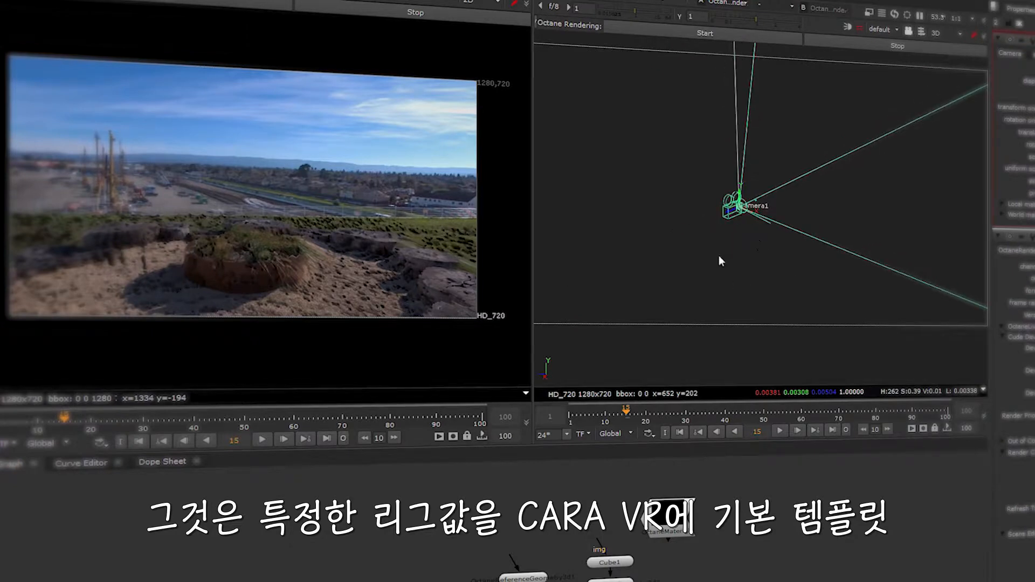